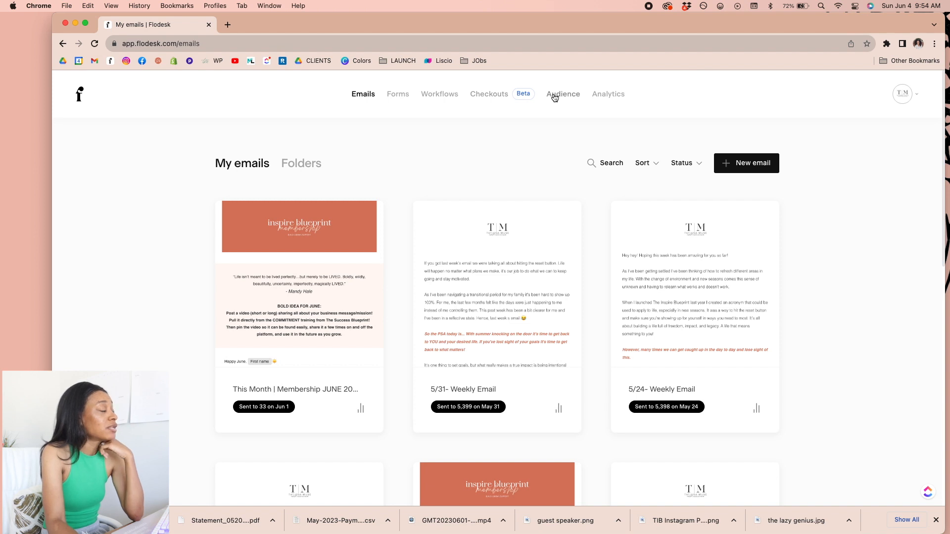
mouse_move(604, 94)
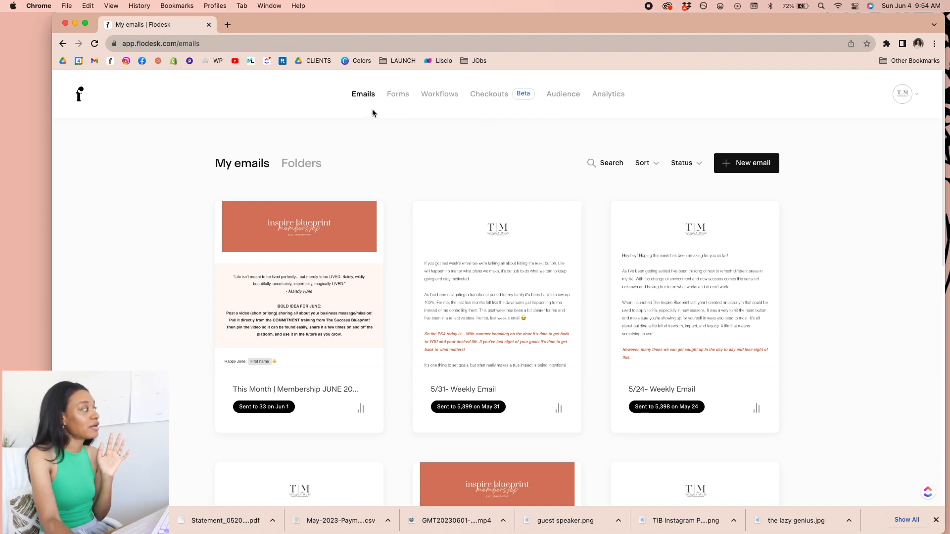
mouse_move(398, 100)
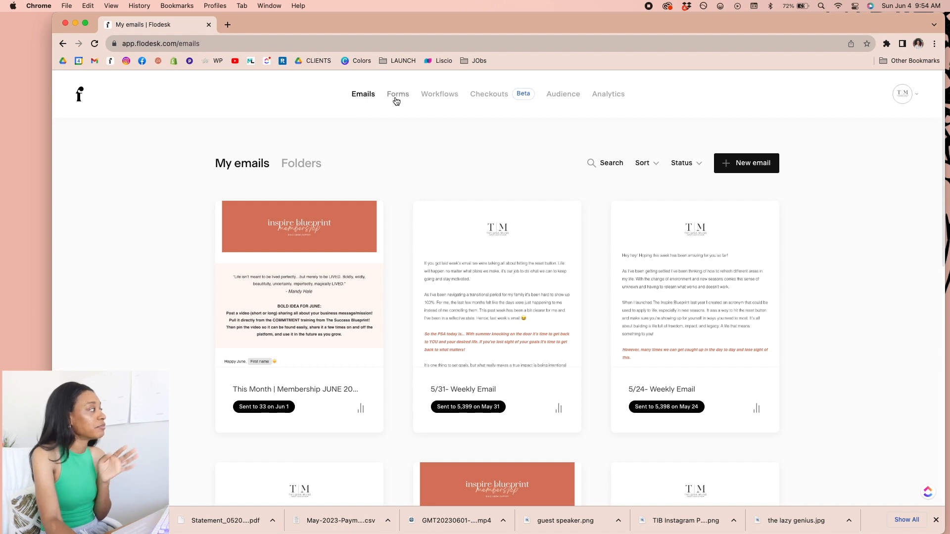
- Browse the saved opt-in forms, including the Inspire Note full-page and Clarity interest forms
left_click(397, 94)
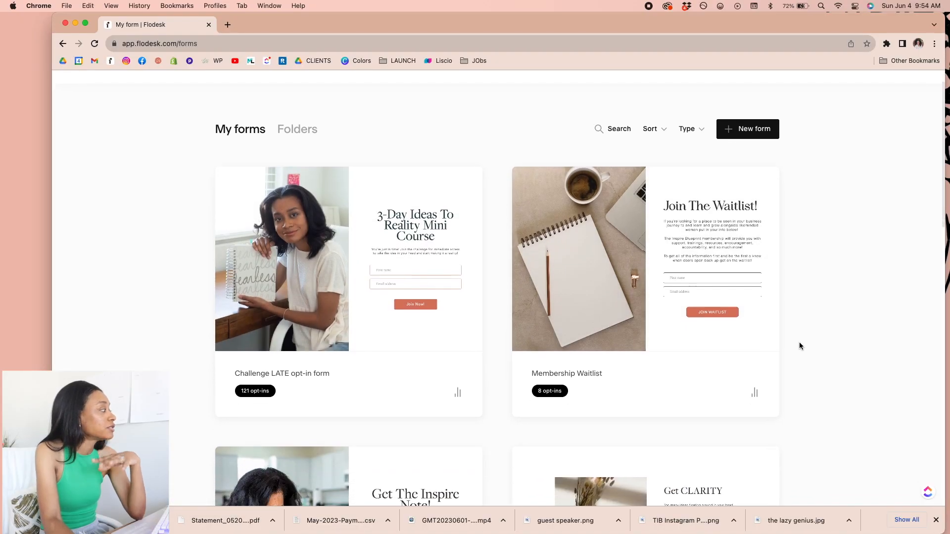
scroll("down", 3)
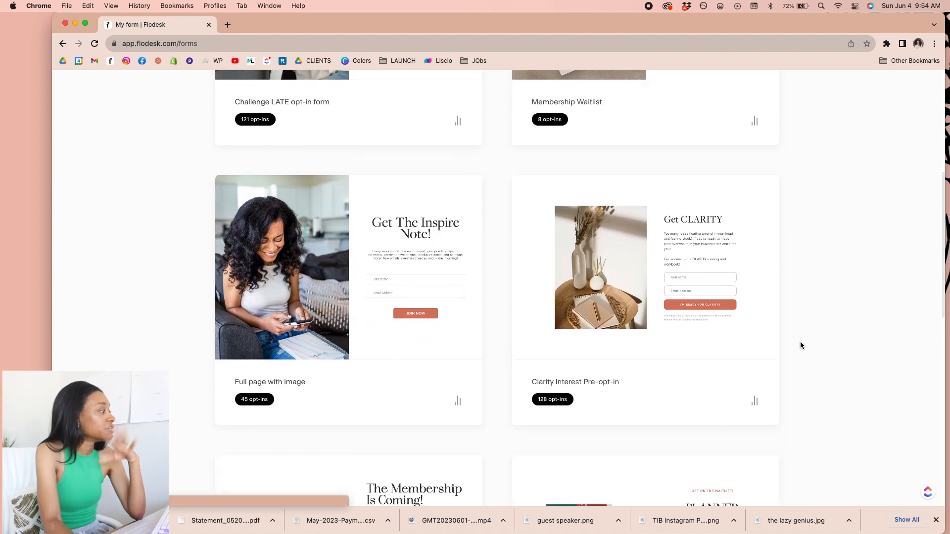
scroll("up", 3)
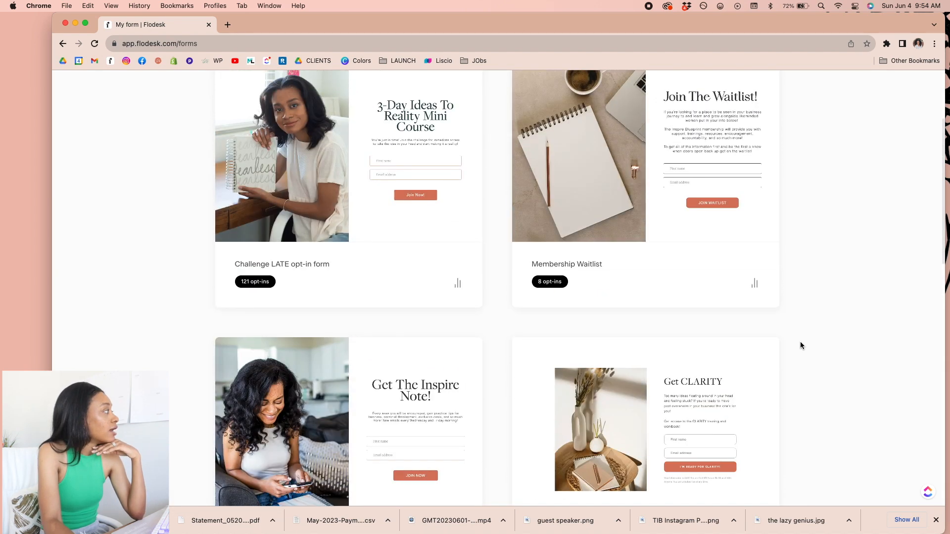